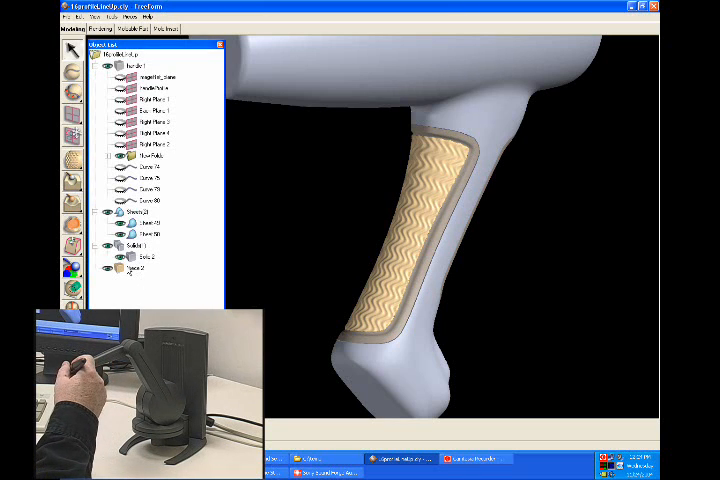
- Bring up the context menu for the last piece in the Object List
{"action": "right_click", "coordinate": [150, 273]}
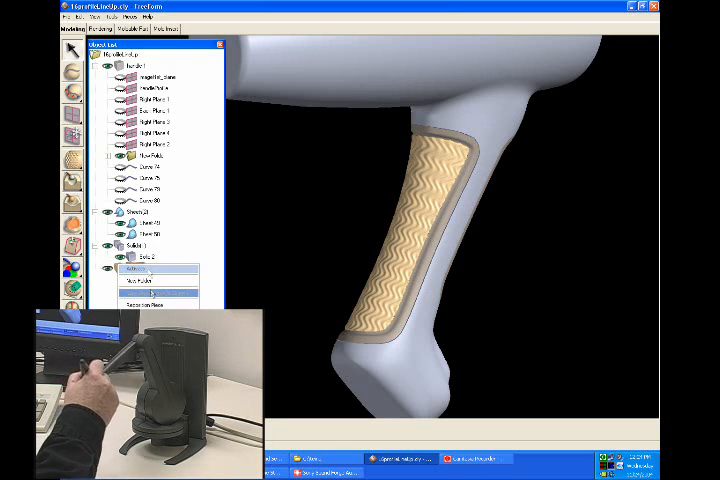